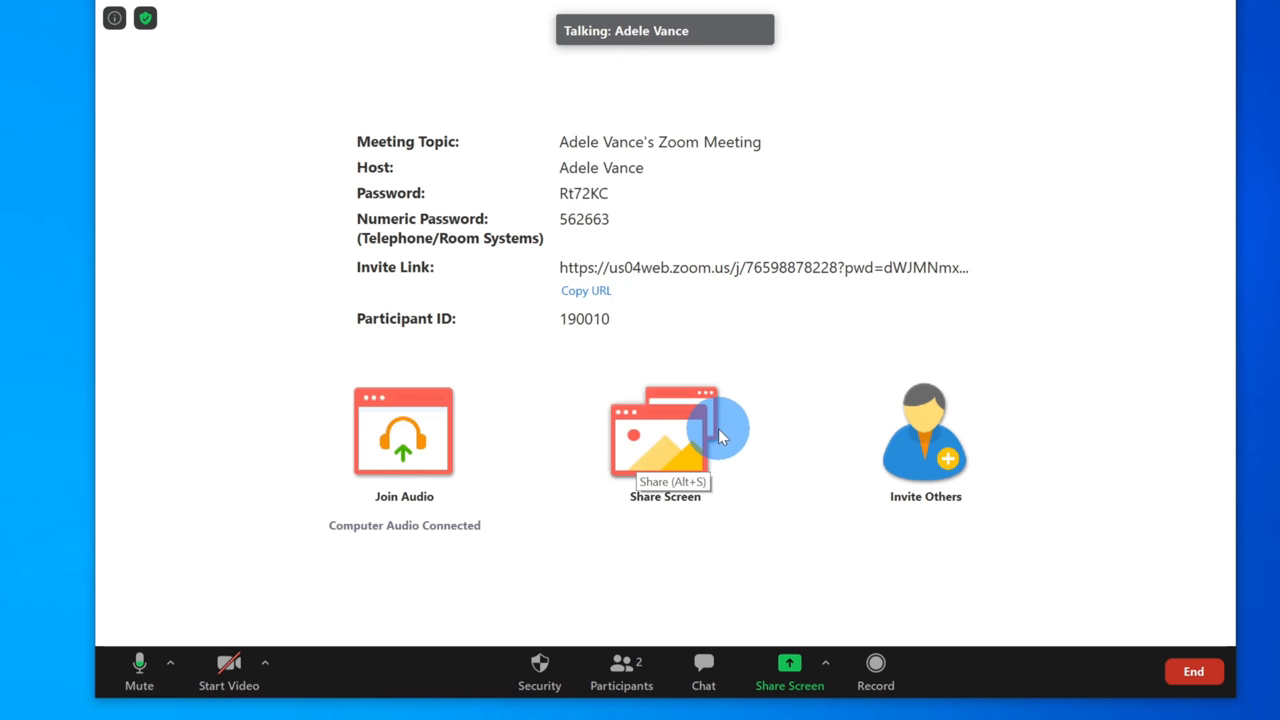
# - Open Zoom's Share Screen picker listing the screens and windows available to share
pyautogui.click(664, 432)
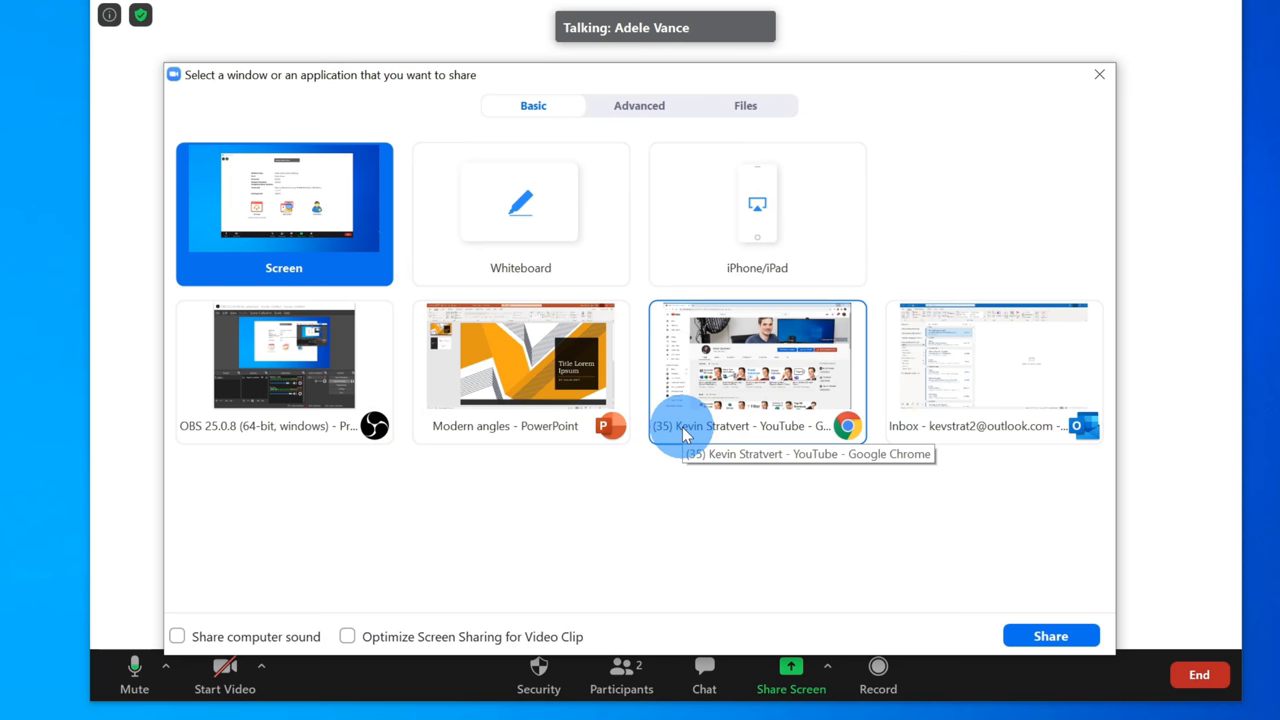
pyautogui.moveTo(706, 550)
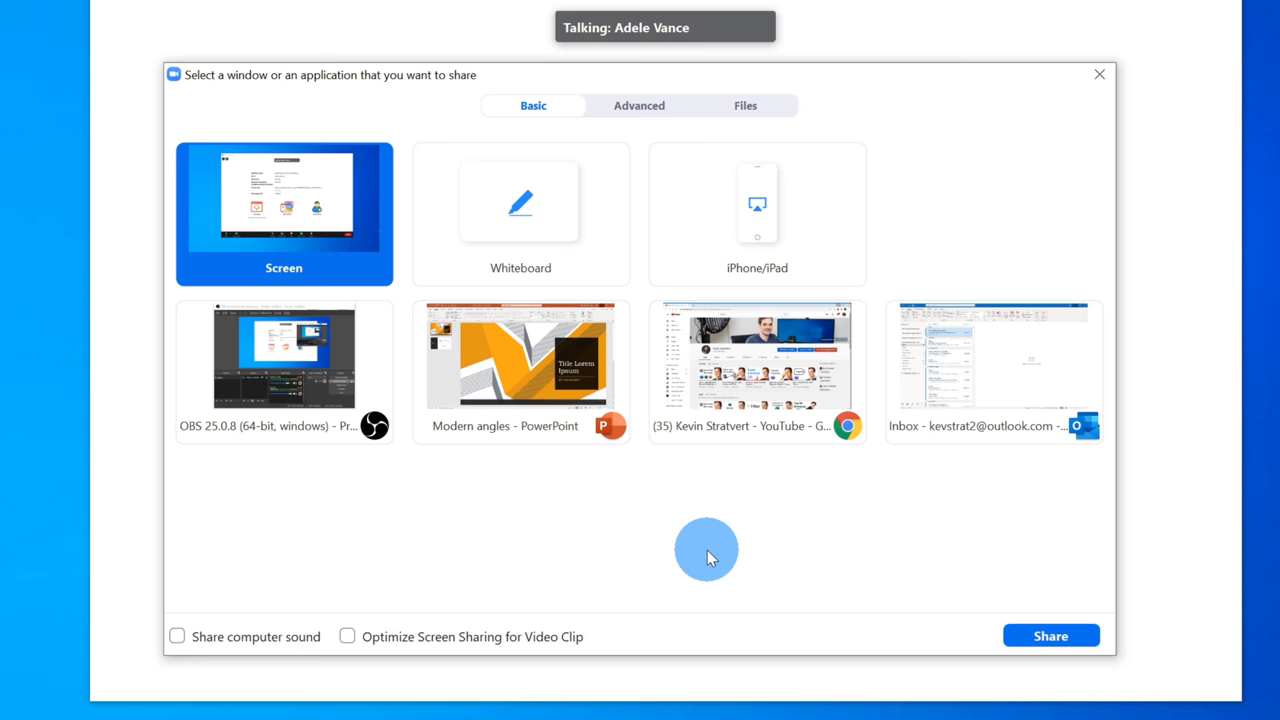
pyautogui.moveTo(396, 200)
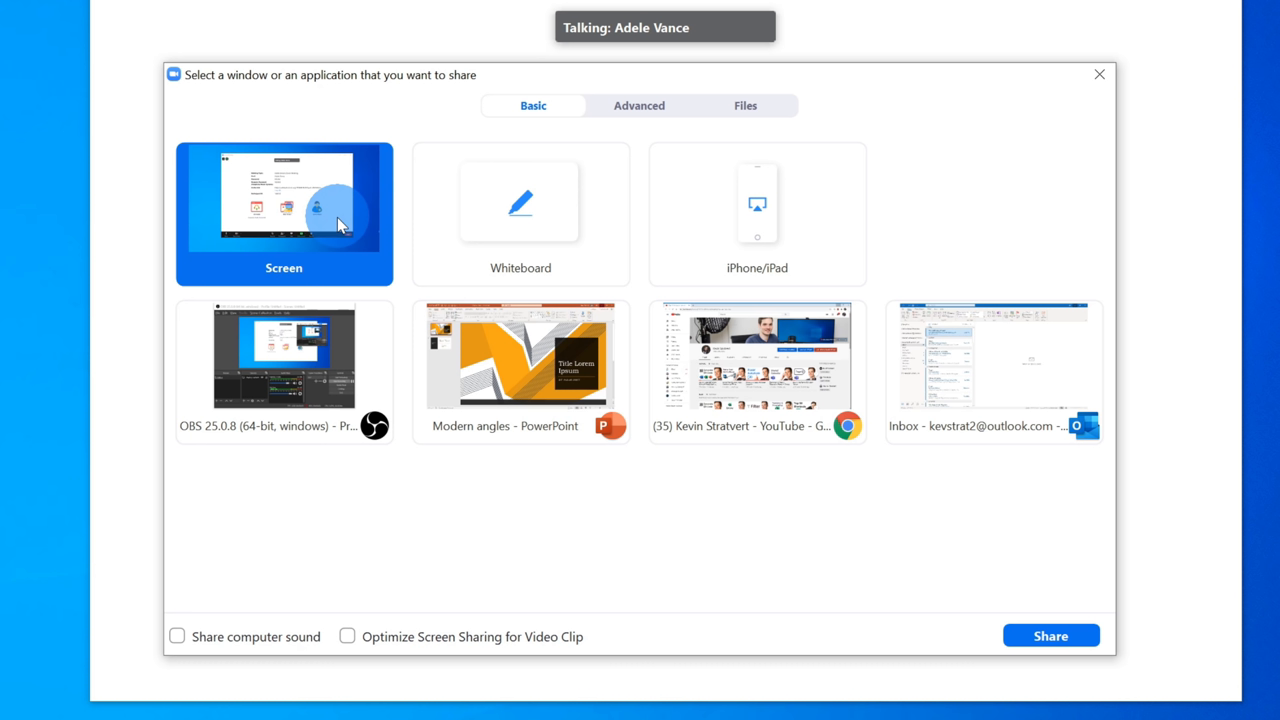
pyautogui.moveTo(372, 212)
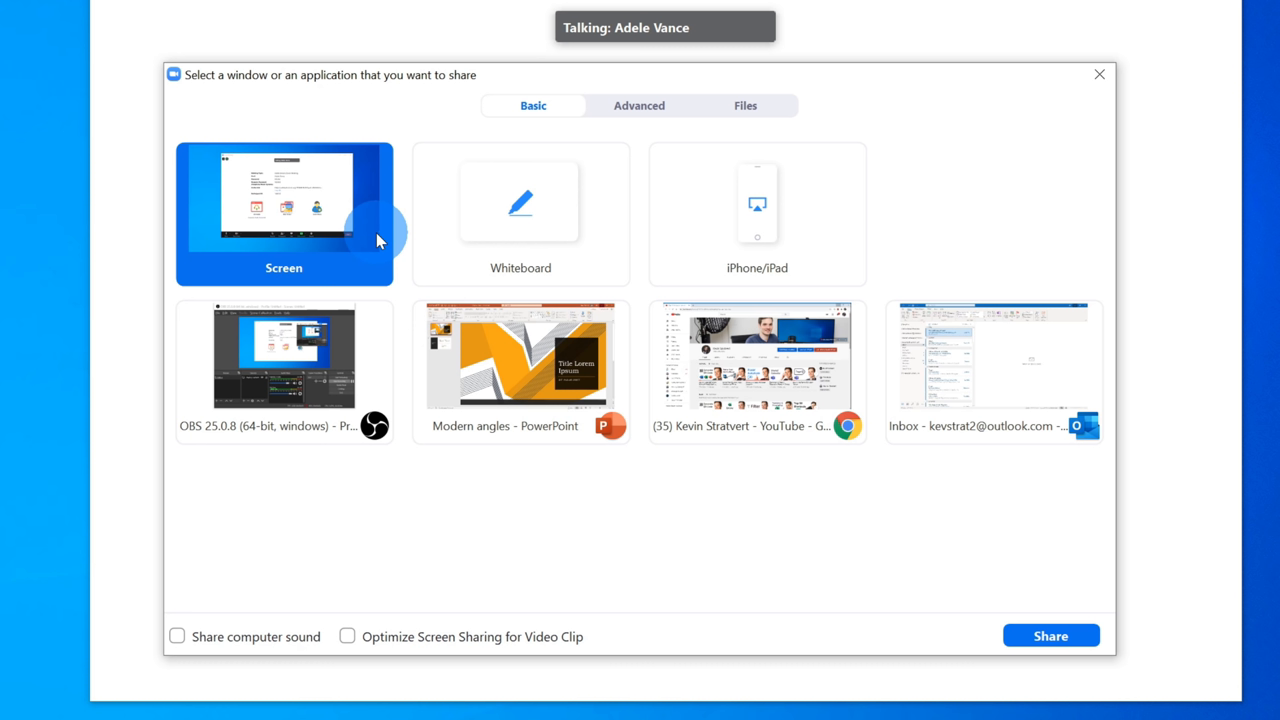
pyautogui.moveTo(380, 194)
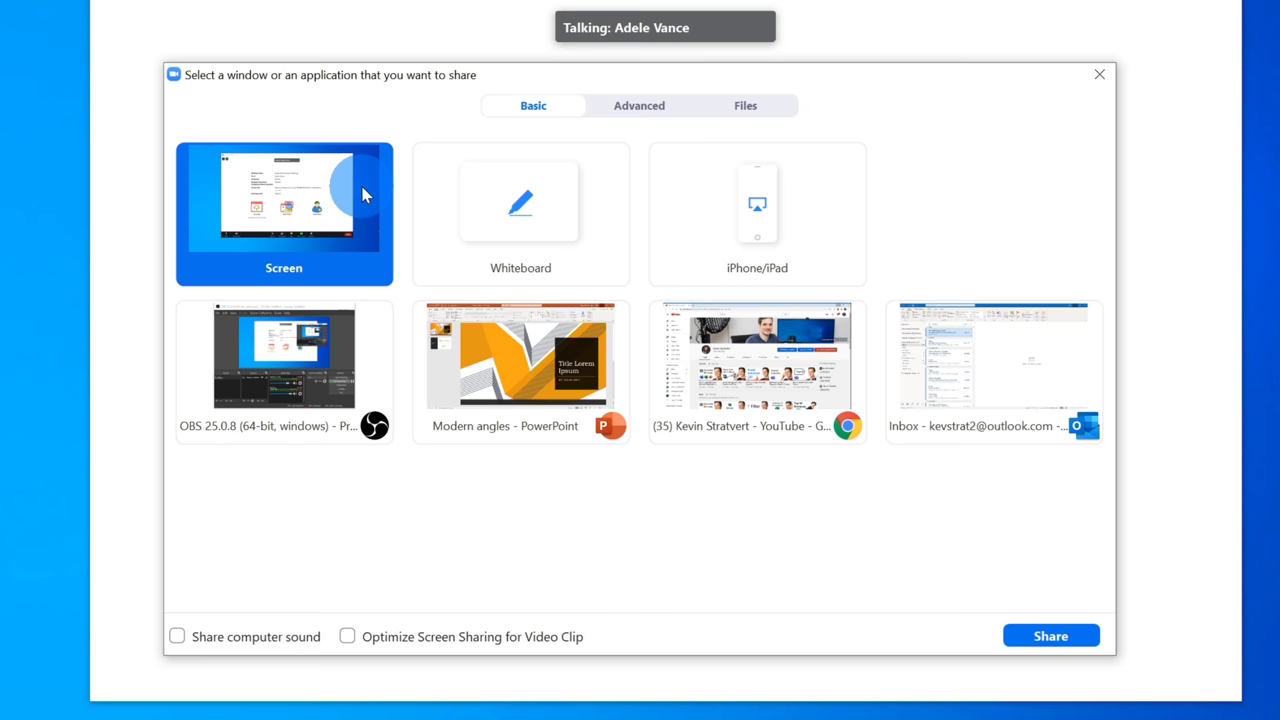
pyautogui.moveTo(176, 636)
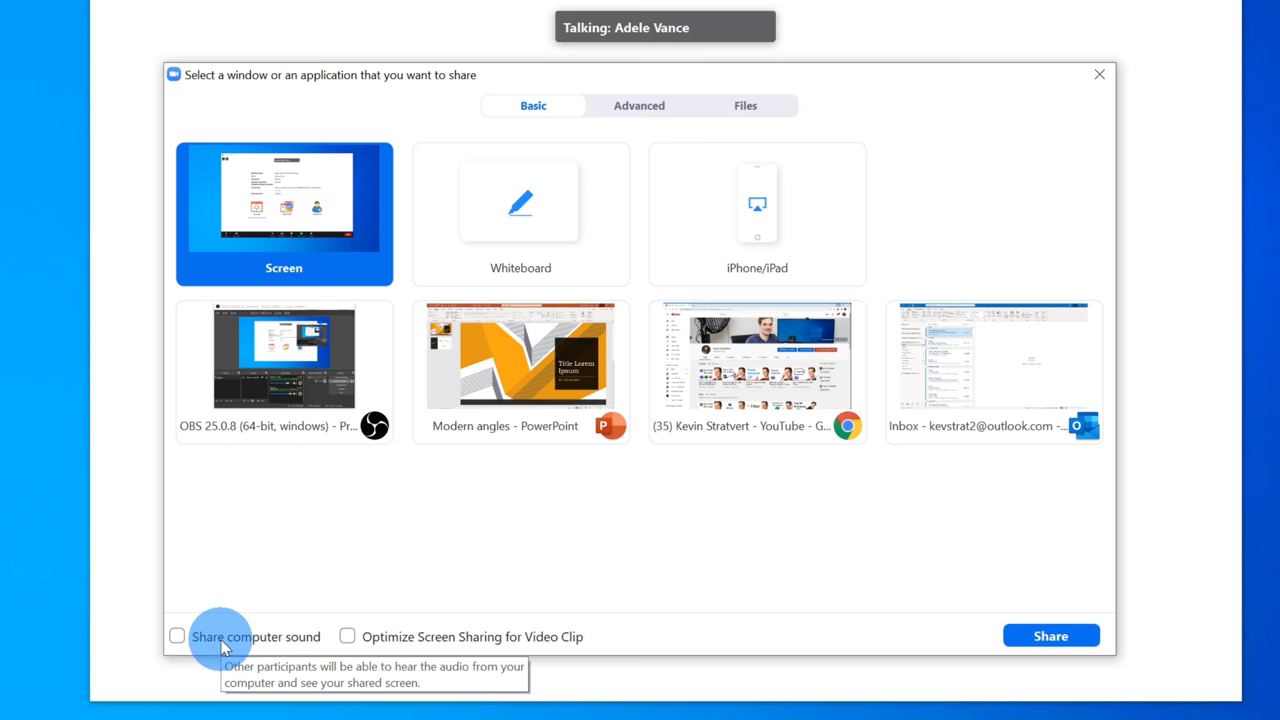
pyautogui.moveTo(432, 648)
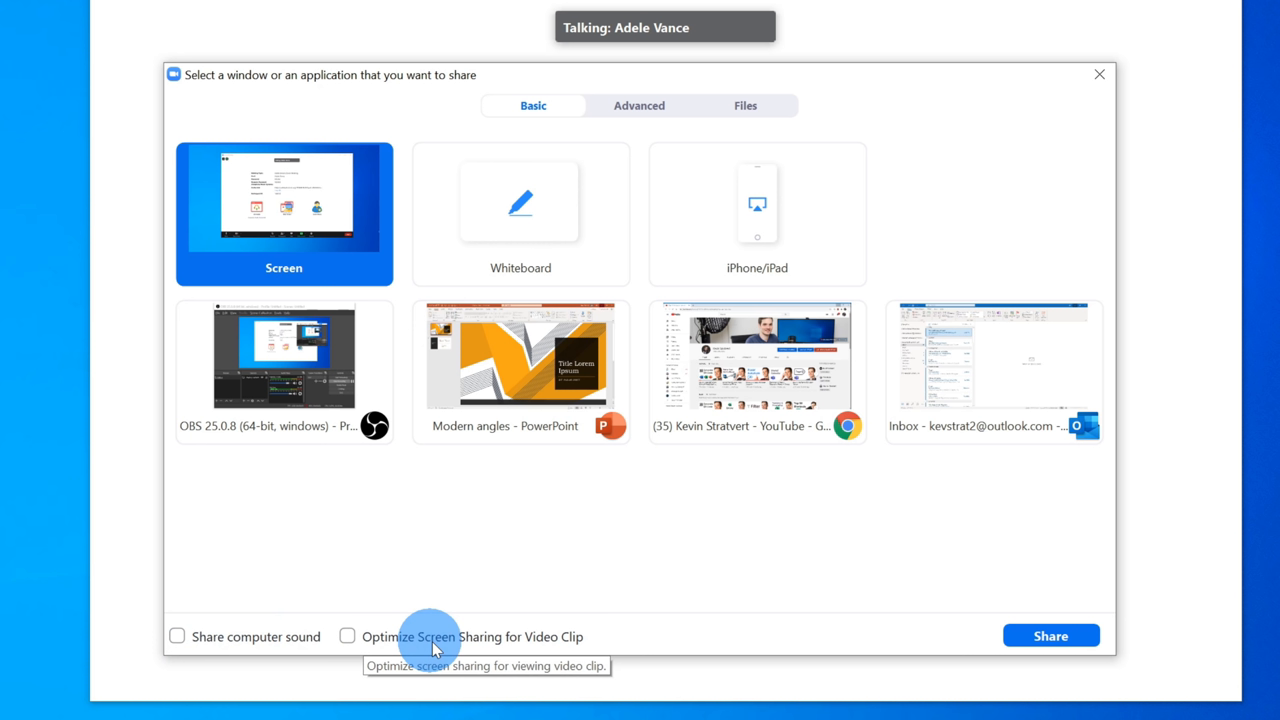
pyautogui.moveTo(486, 644)
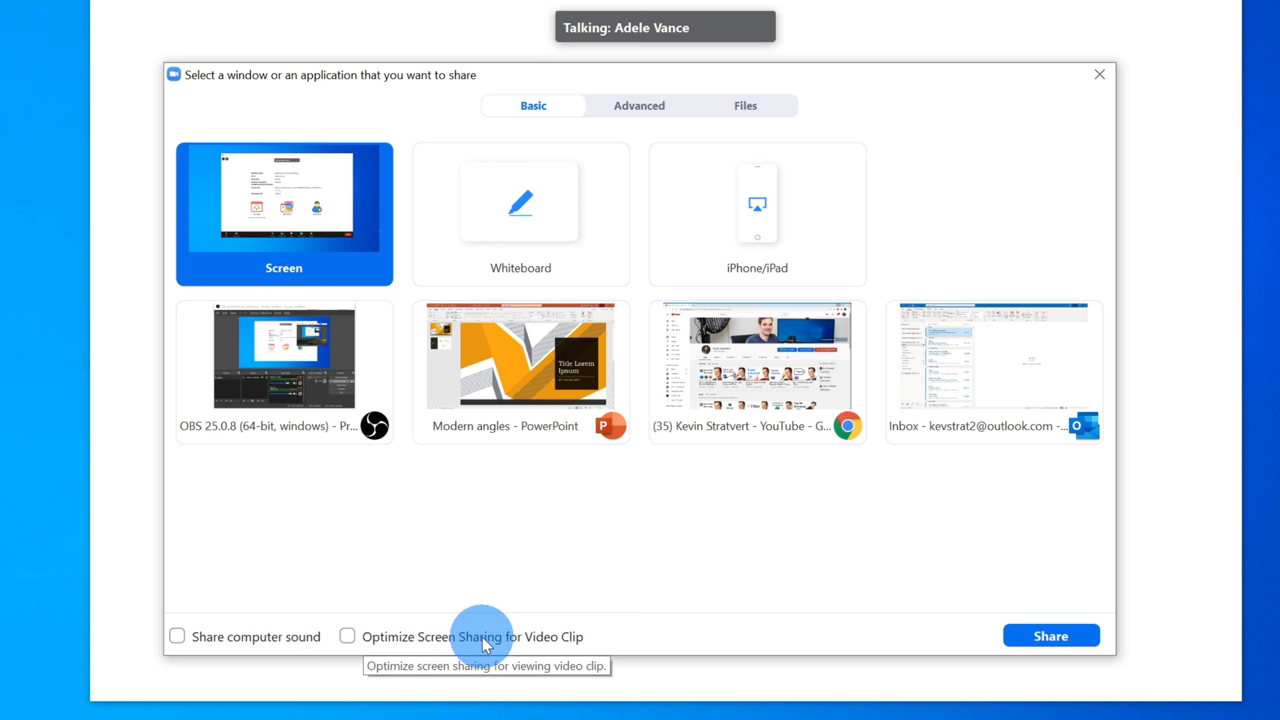
pyautogui.moveTo(496, 648)
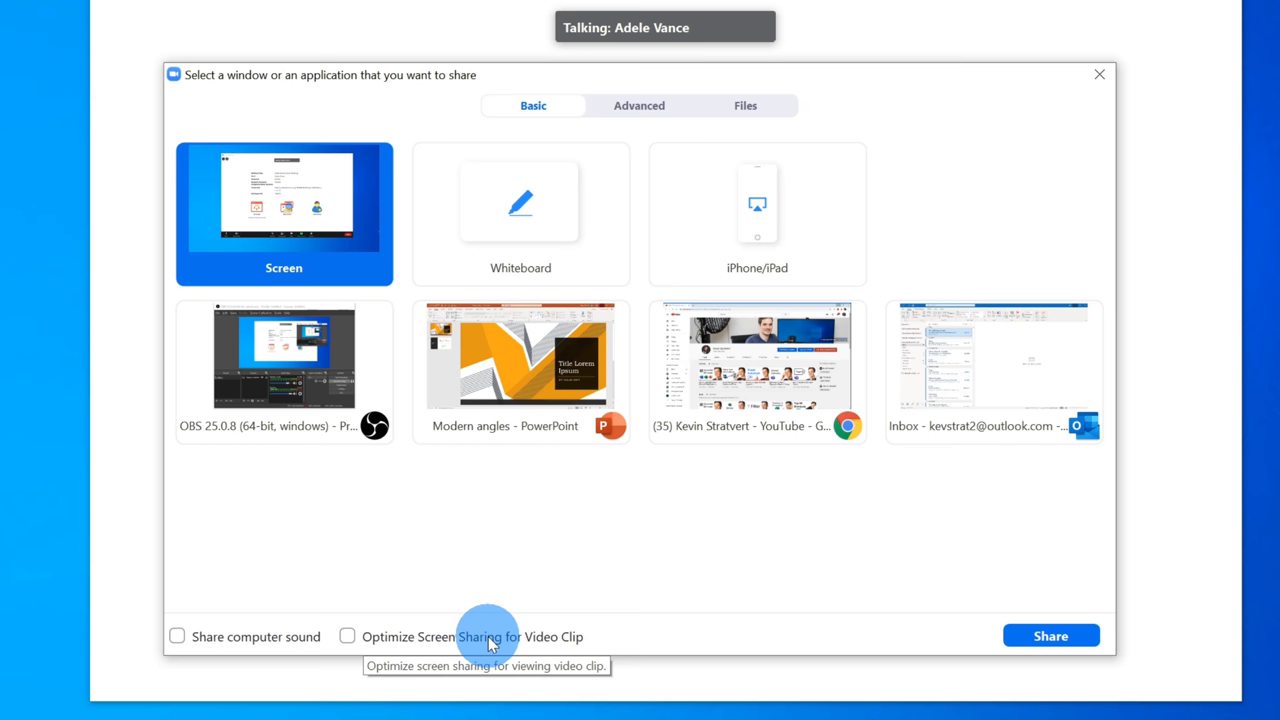
# - Share the entire desktop screen with the meeting participants
pyautogui.click(1050, 634)
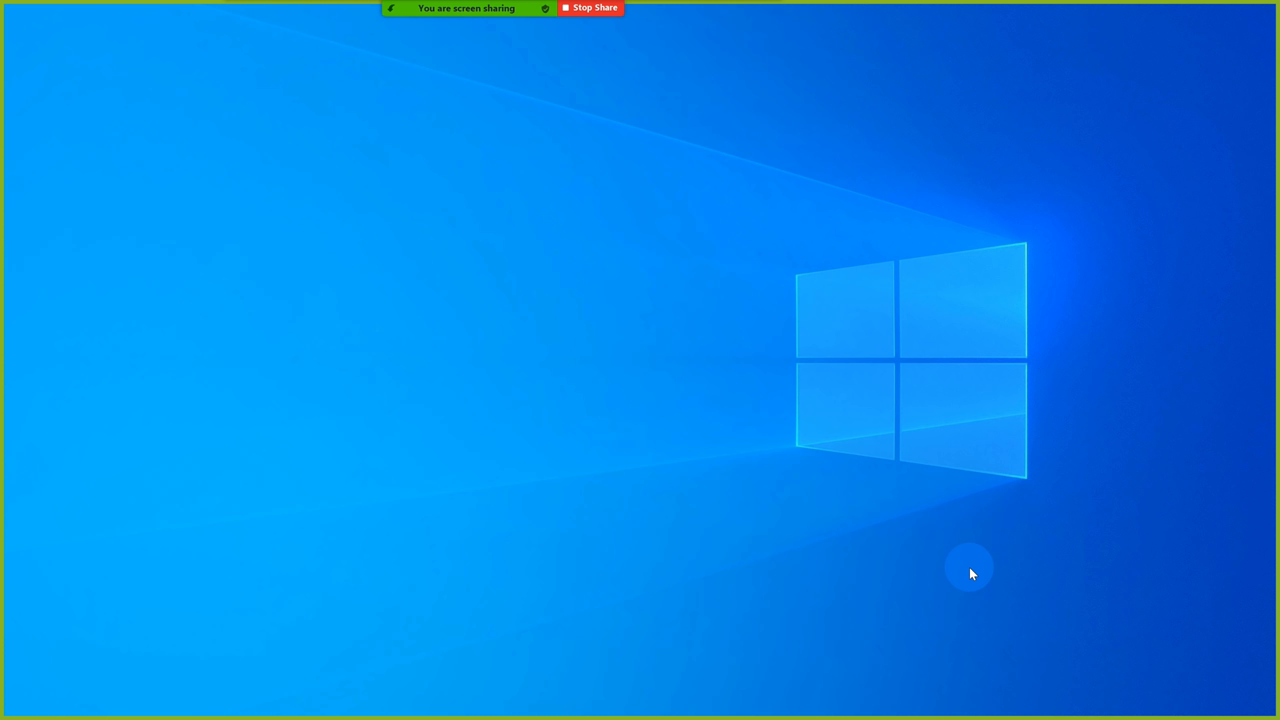
# - Switch to the Modern angles PowerPoint window so it shows on the shared desktop
pyautogui.press('alt+tab')
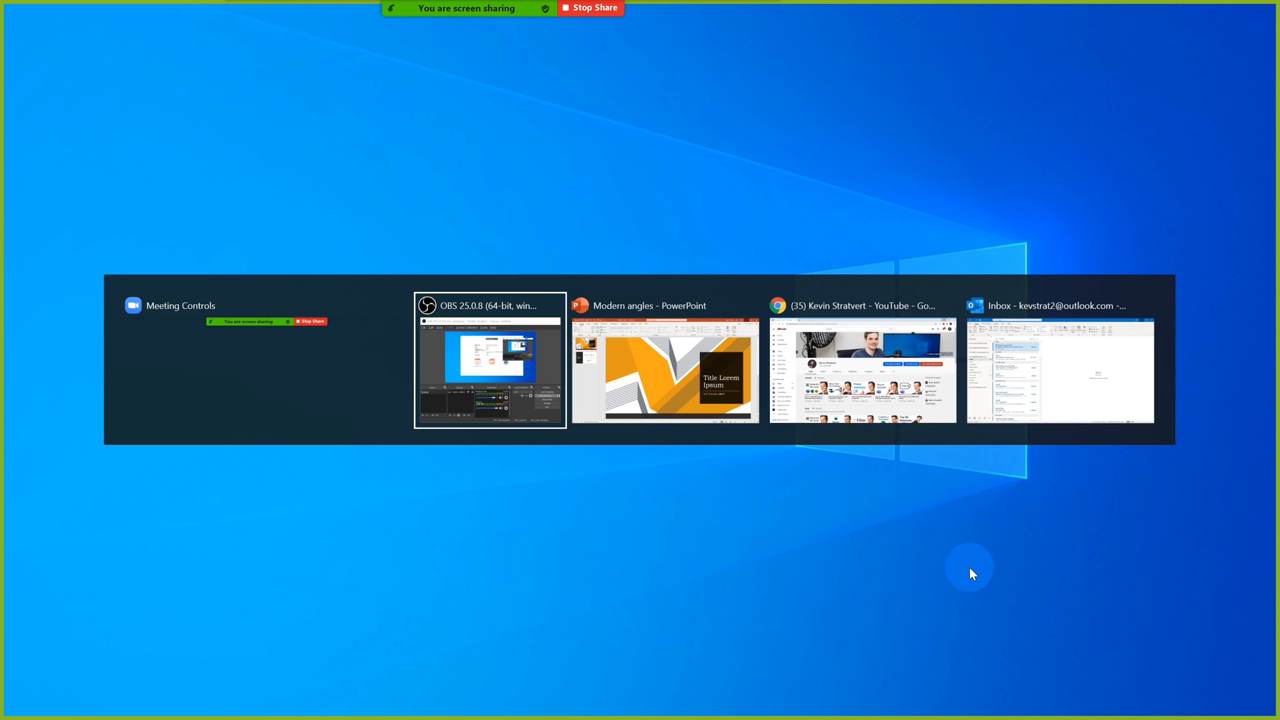
pyautogui.click(664, 364)
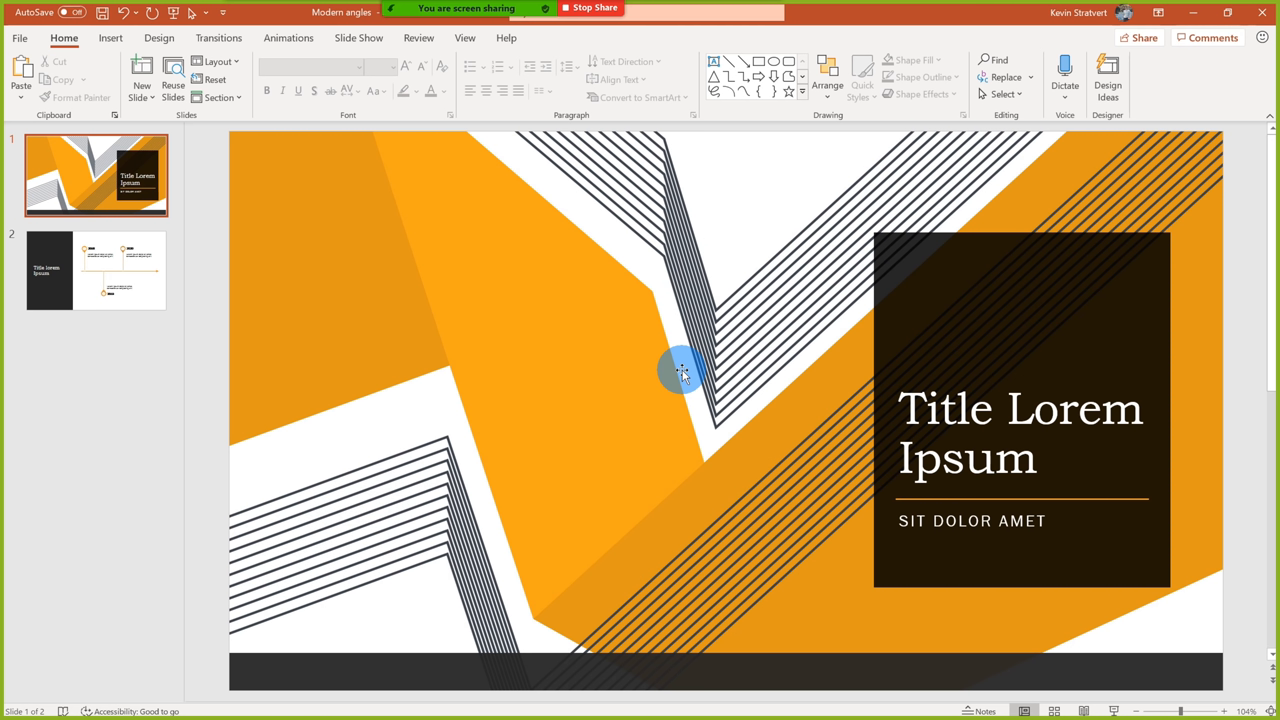
pyautogui.moveTo(732, 330)
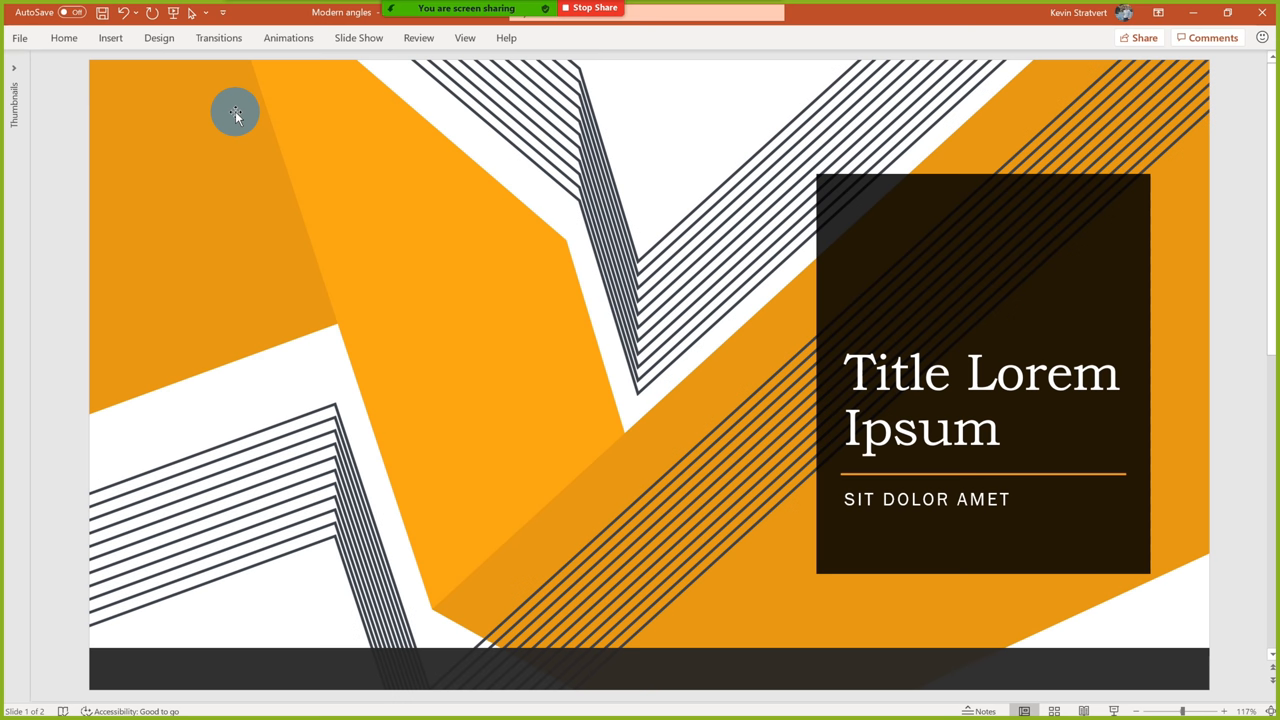
# - Bring up PowerPoint's Slide Show options above the Modern angles title slide
pyautogui.click(358, 38)
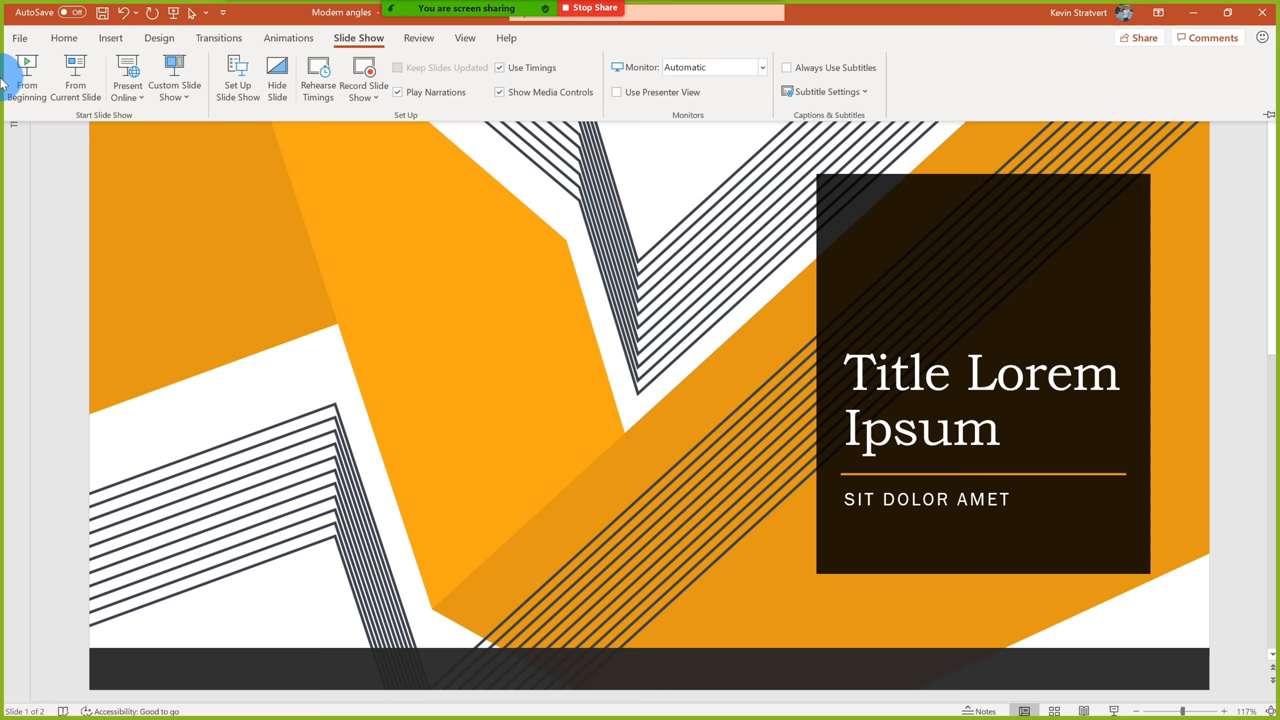
pyautogui.moveTo(30, 90)
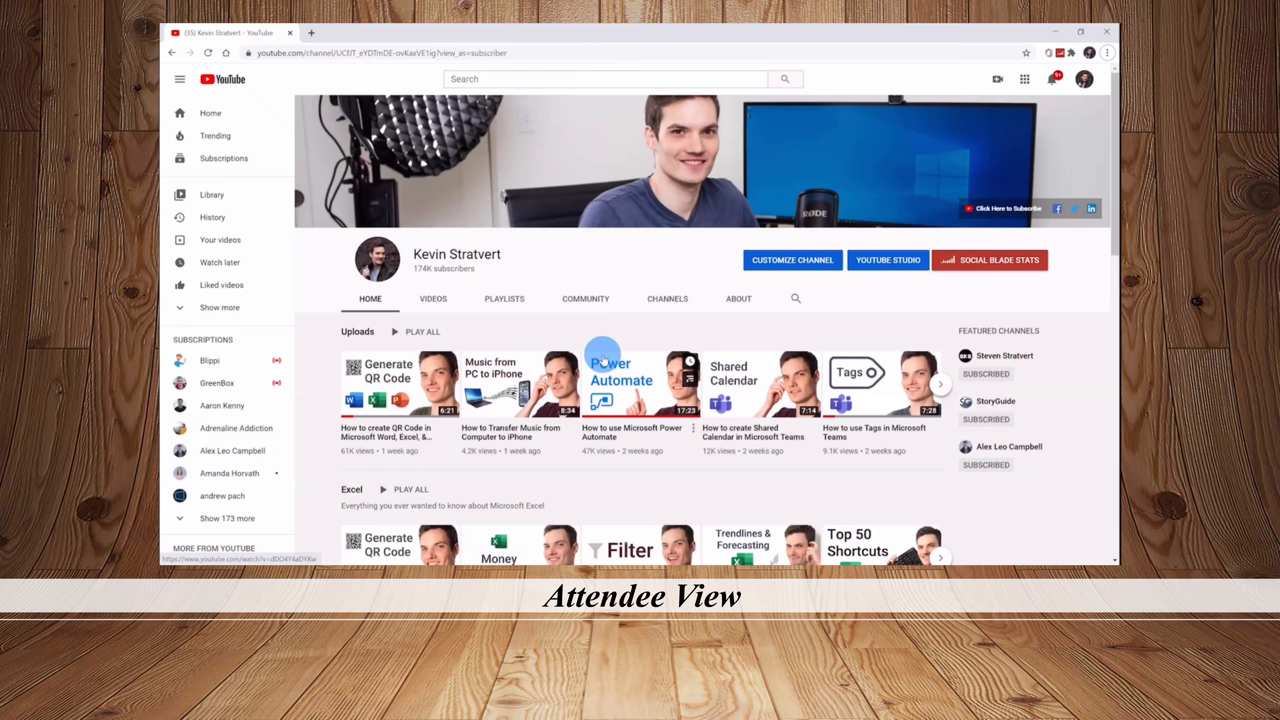
pyautogui.moveTo(430, 280)
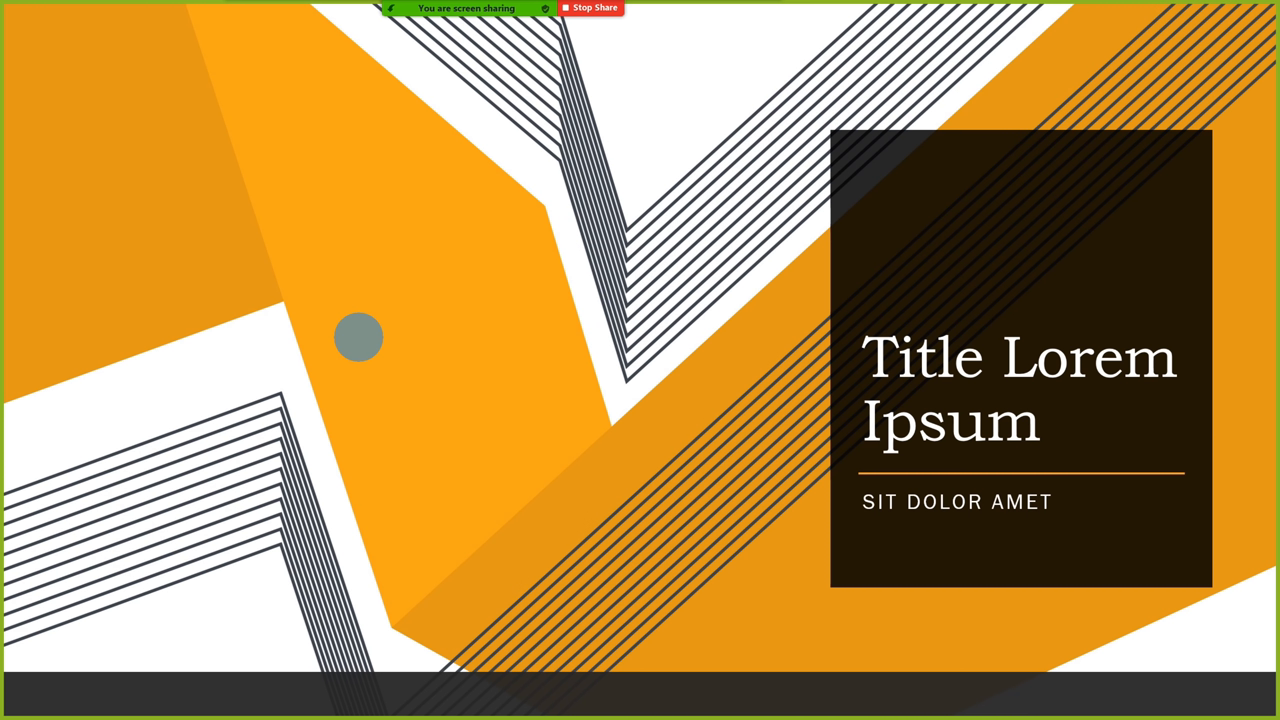
# - Leave the running slideshow and return to PowerPoint's editing view of the title slide
pyautogui.press('alt+tab')
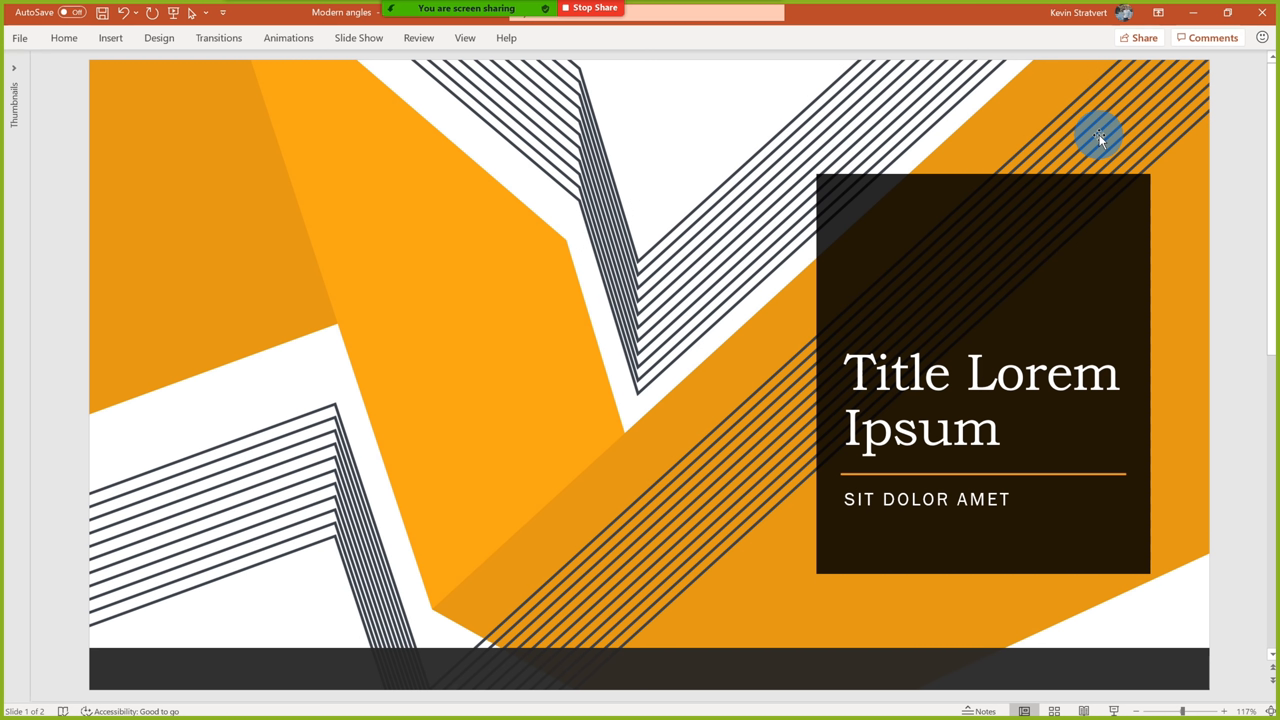
pyautogui.moveTo(584, 12)
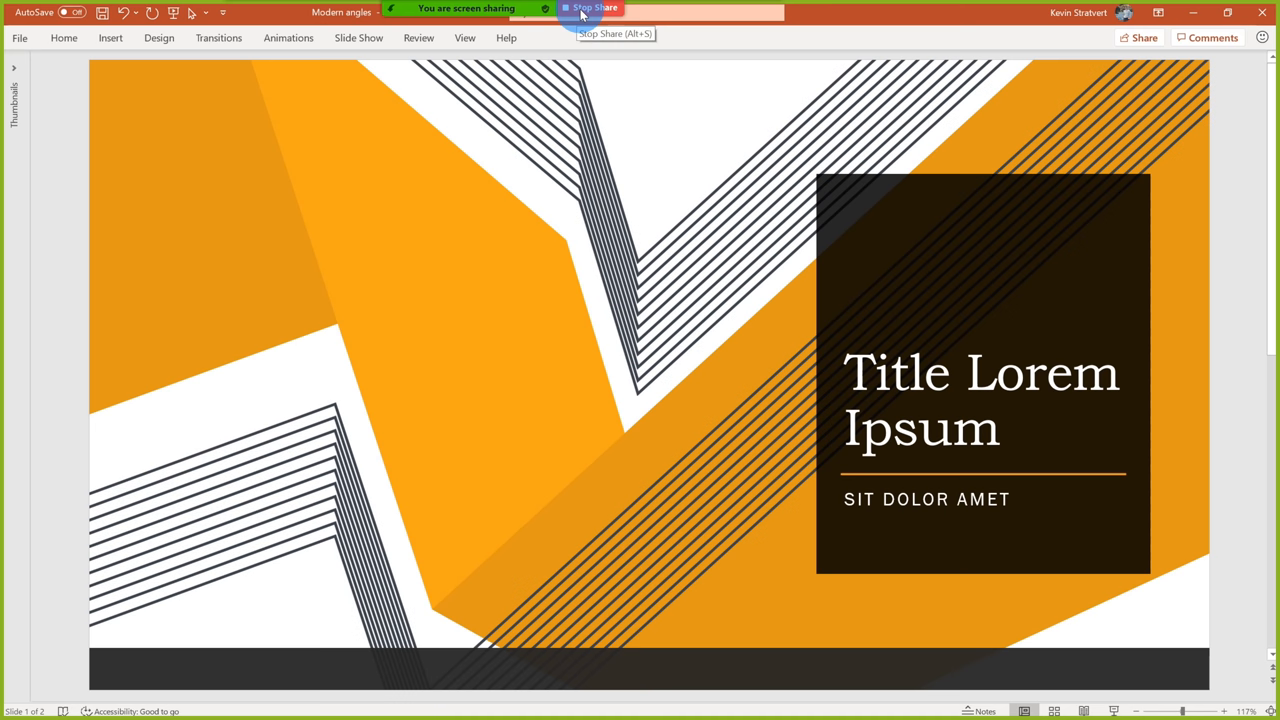
# - Stop sharing the presentation and reopen Zoom's picker of windows and apps to share
pyautogui.click(596, 8)
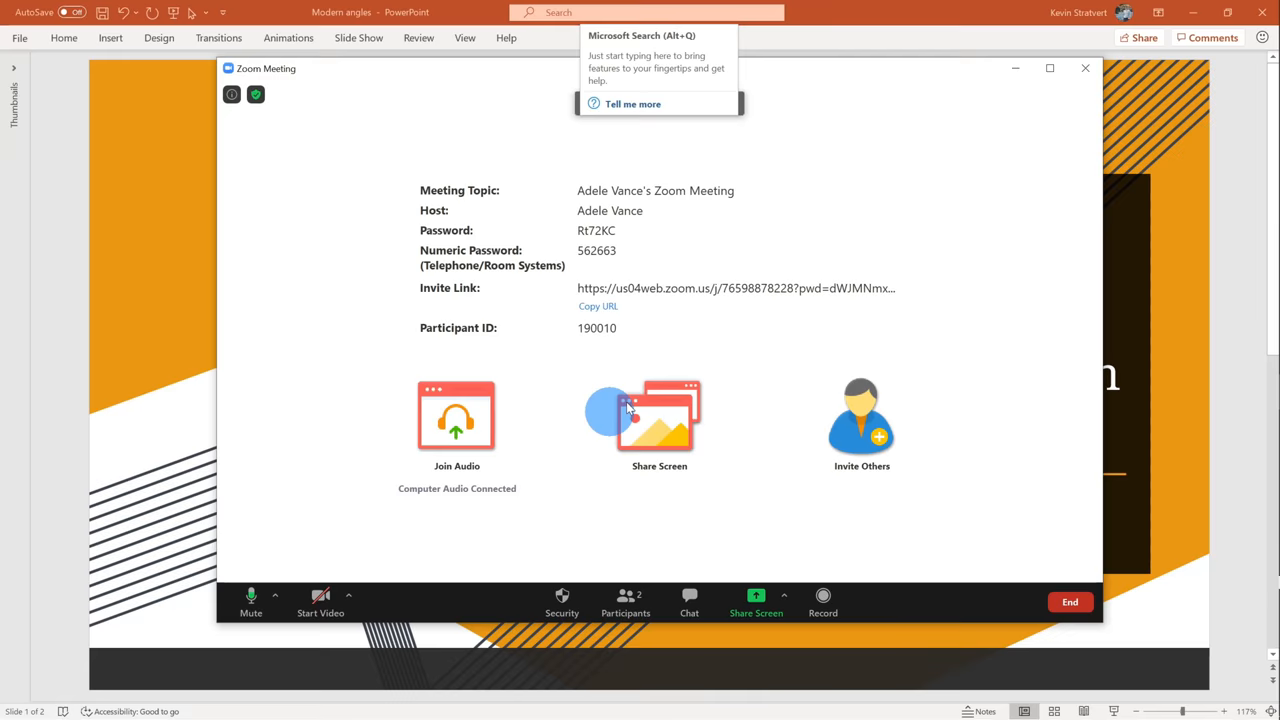
pyautogui.click(658, 416)
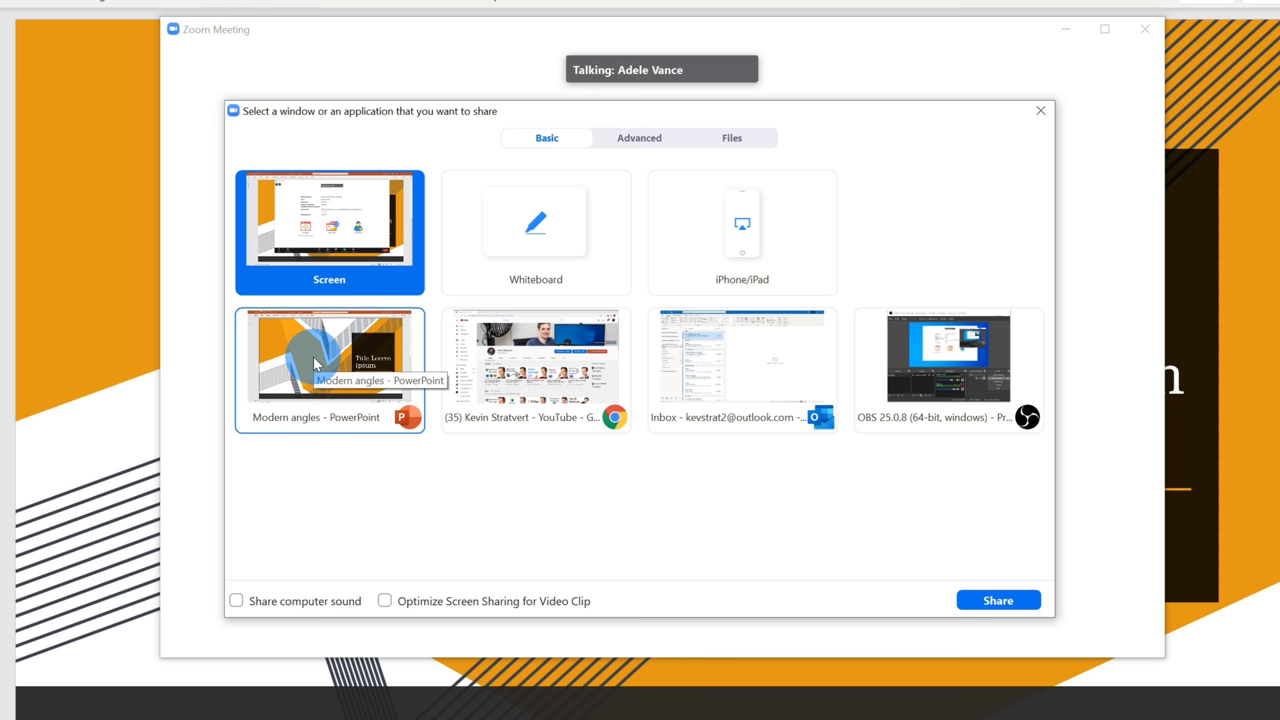
# - Share only the Modern angles PowerPoint window with the meeting
pyautogui.click(1000, 600)
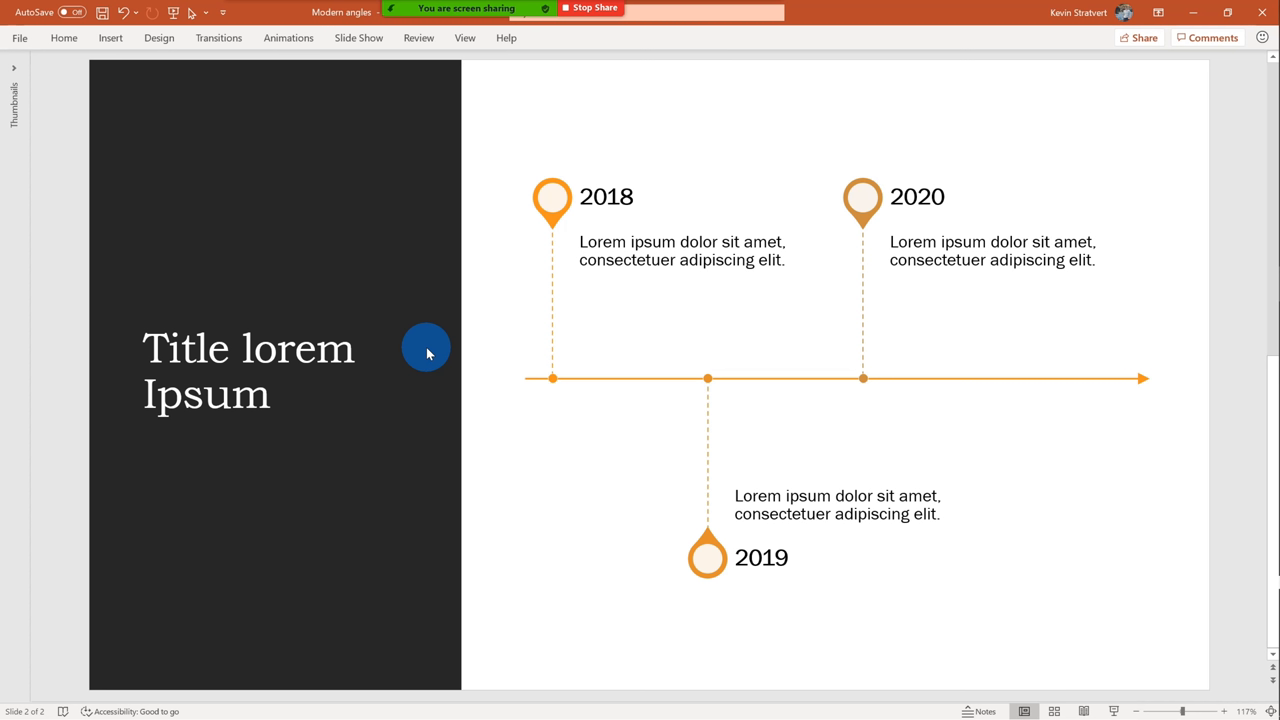
pyautogui.moveTo(362, 48)
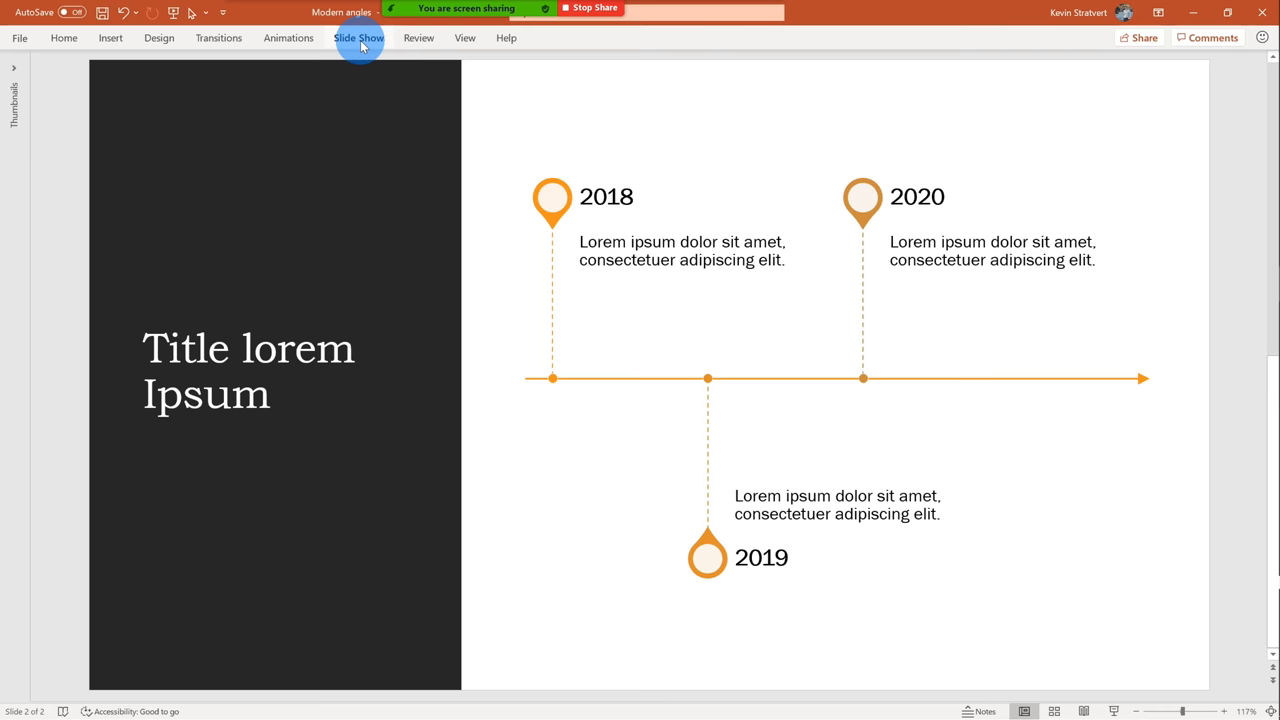
# - In Set Up Slide Show, choose 'Browsed by an individual (window)' as the show type
pyautogui.click(362, 38)
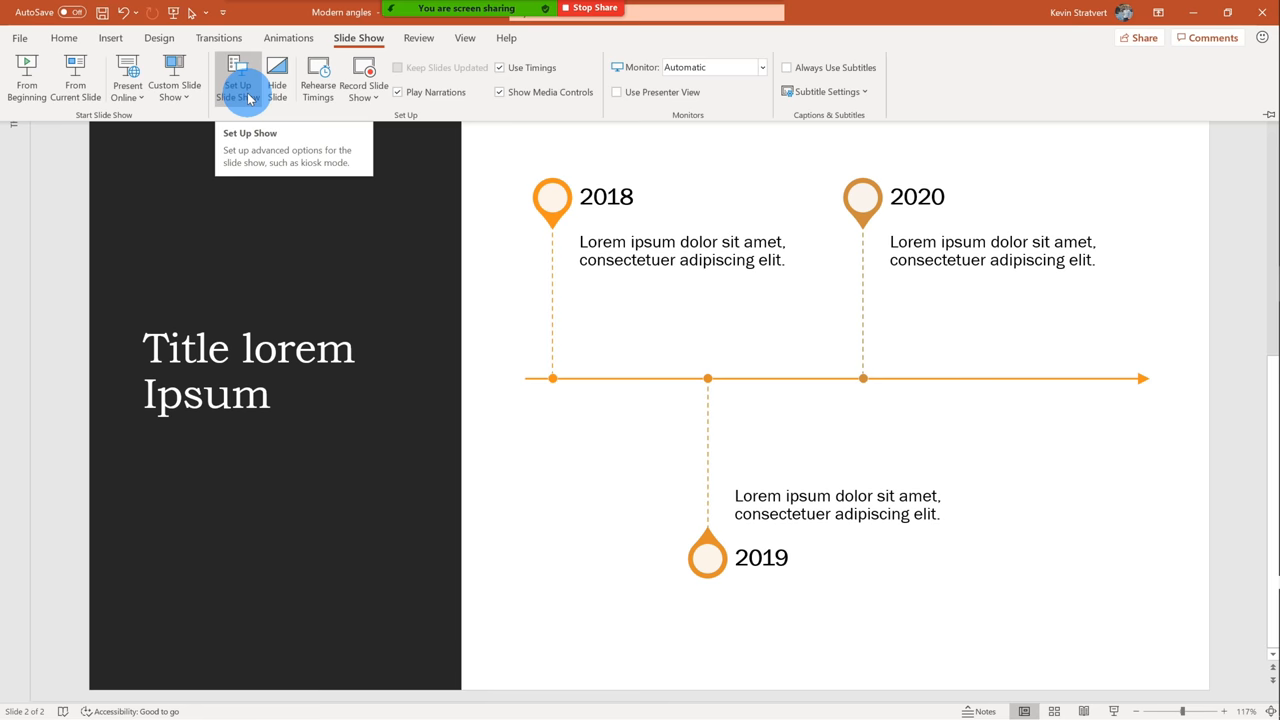
pyautogui.click(240, 78)
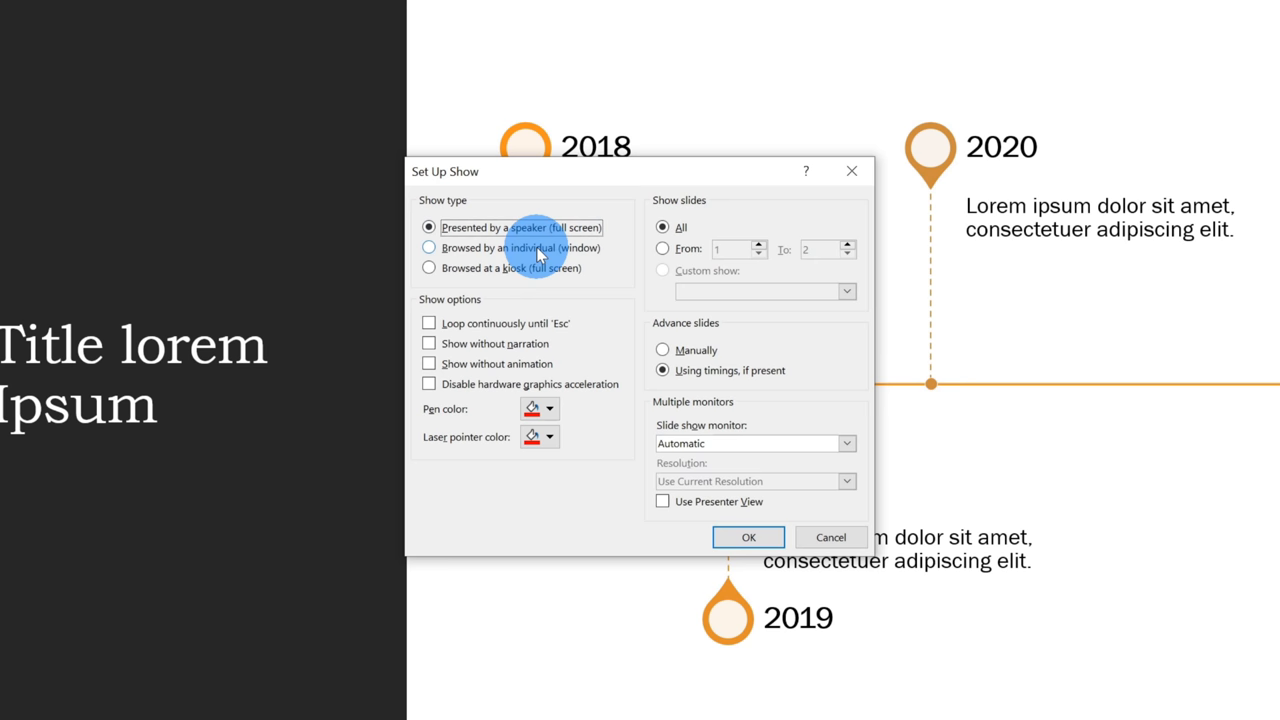
pyautogui.click(748, 536)
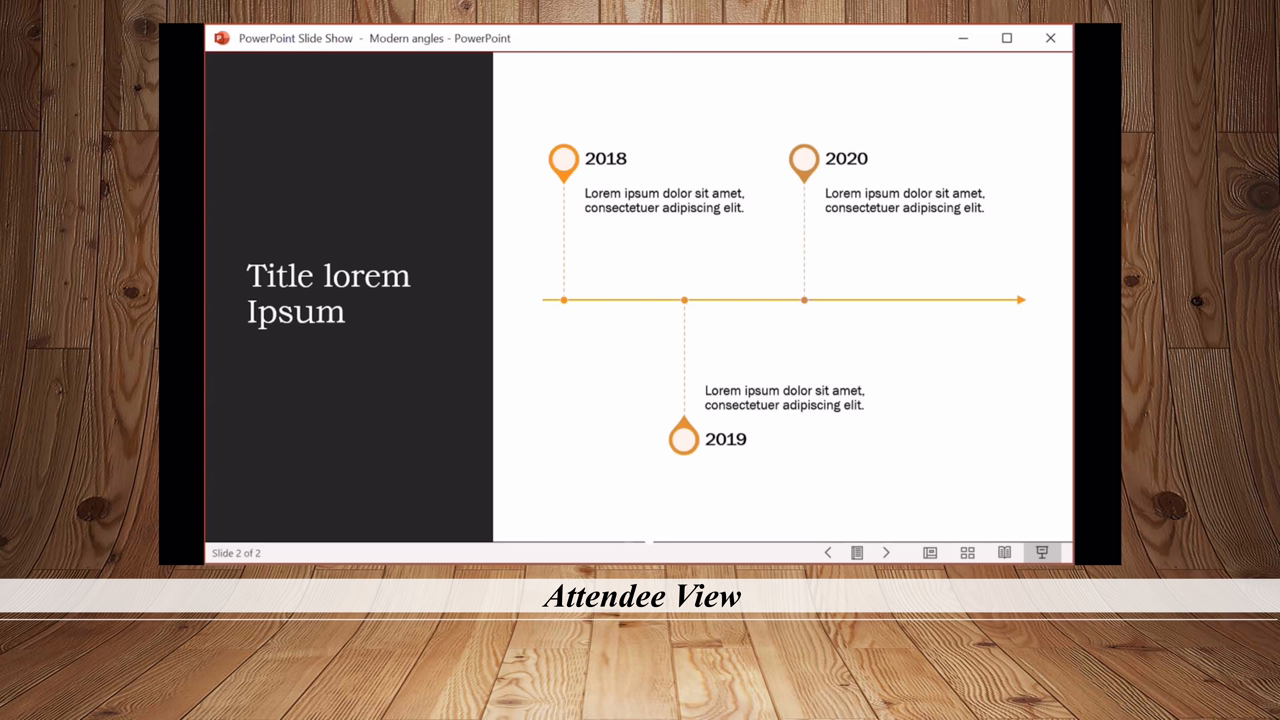
# - Confirm the windowed show type so the deck runs as a windowed slideshow
pyautogui.click(828, 552)
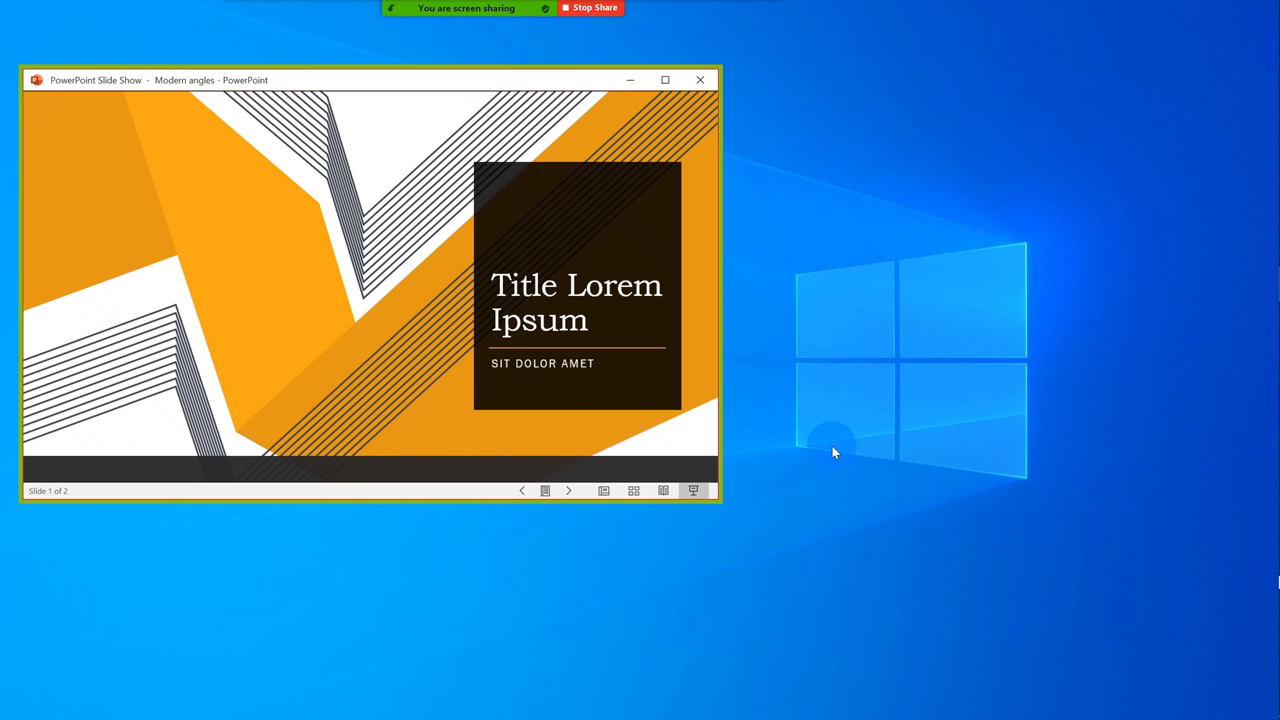
pyautogui.moveTo(1036, 382)
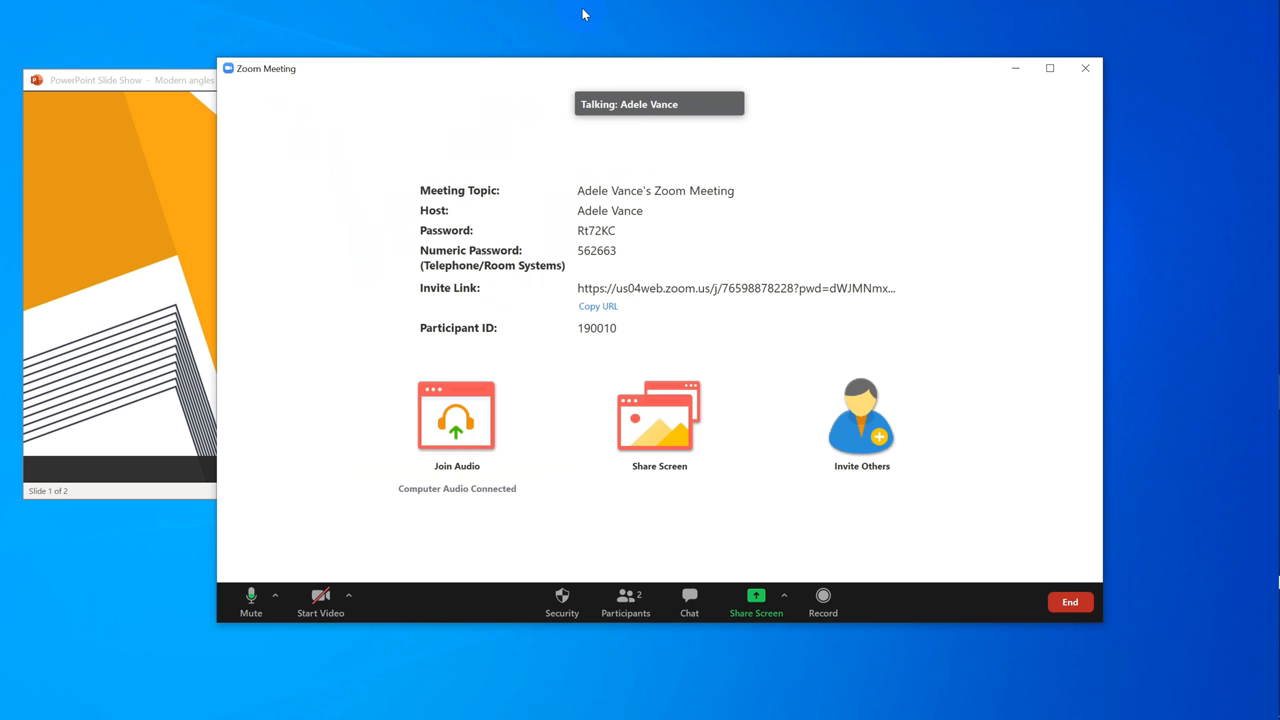
# - Return to the Zoom meeting and switch the share picker to Files for OneDrive cloud sharing
pyautogui.click(128, 82)
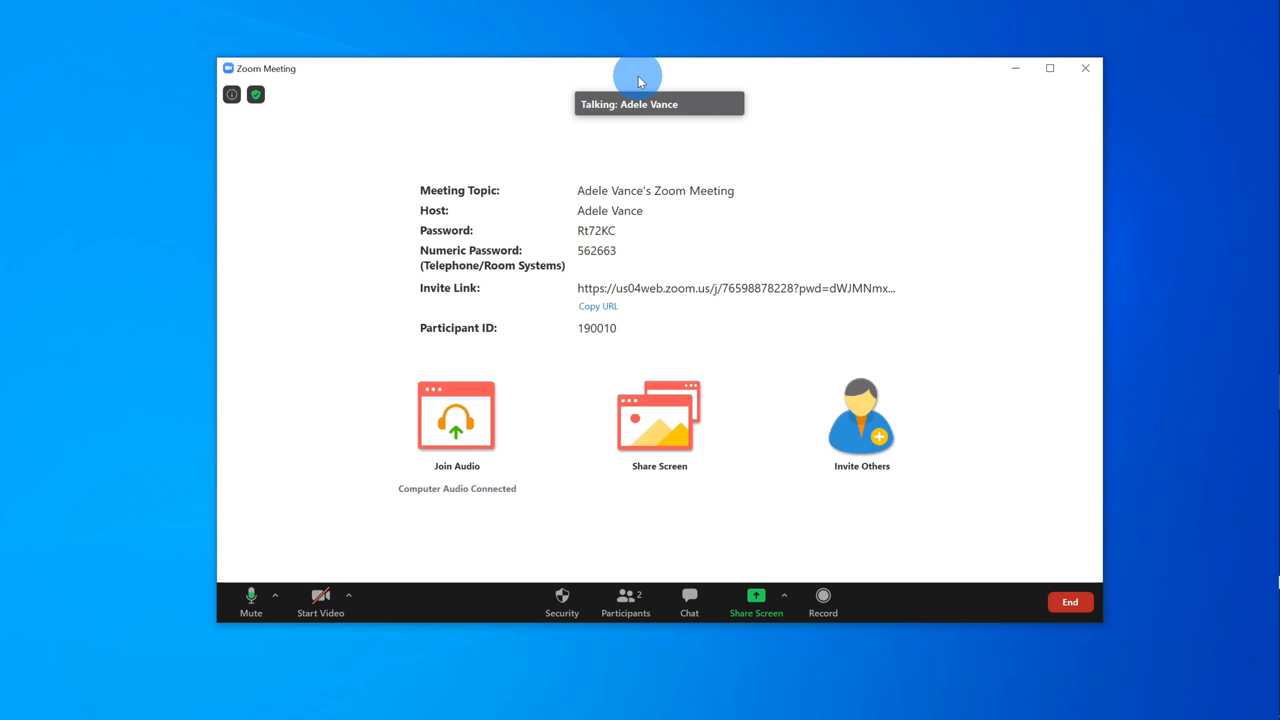
pyautogui.moveTo(672, 432)
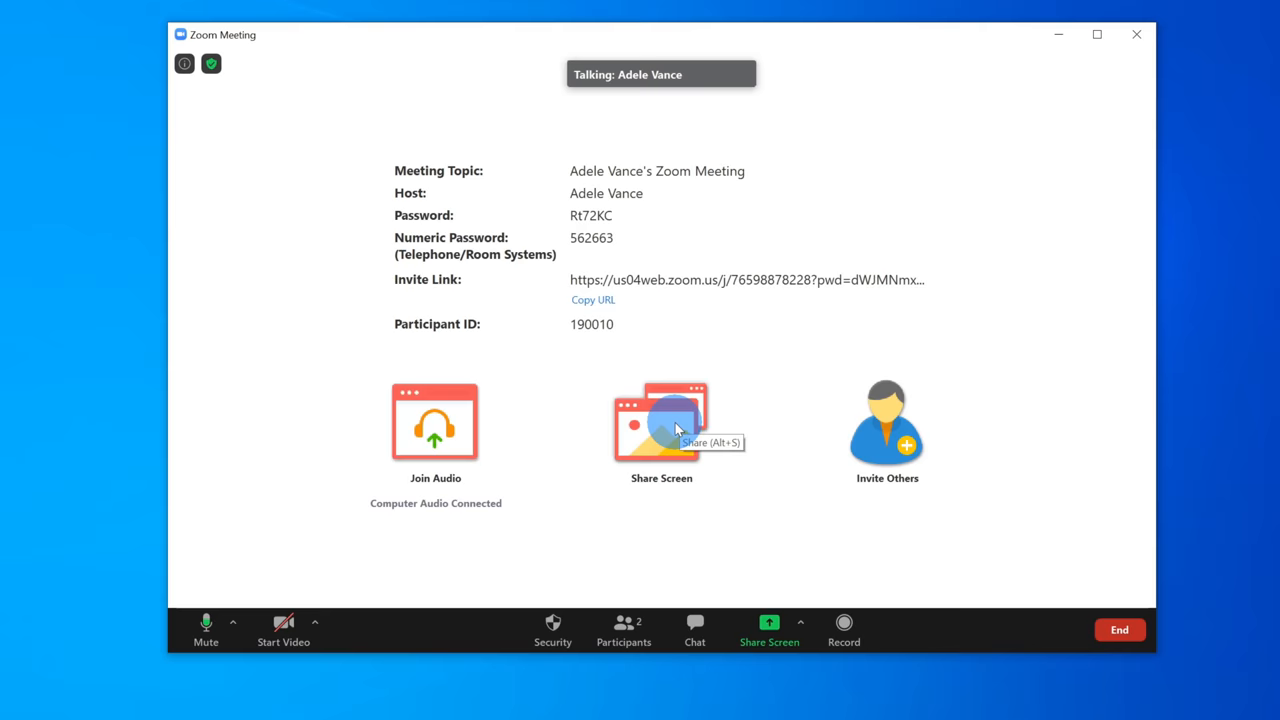
pyautogui.click(660, 424)
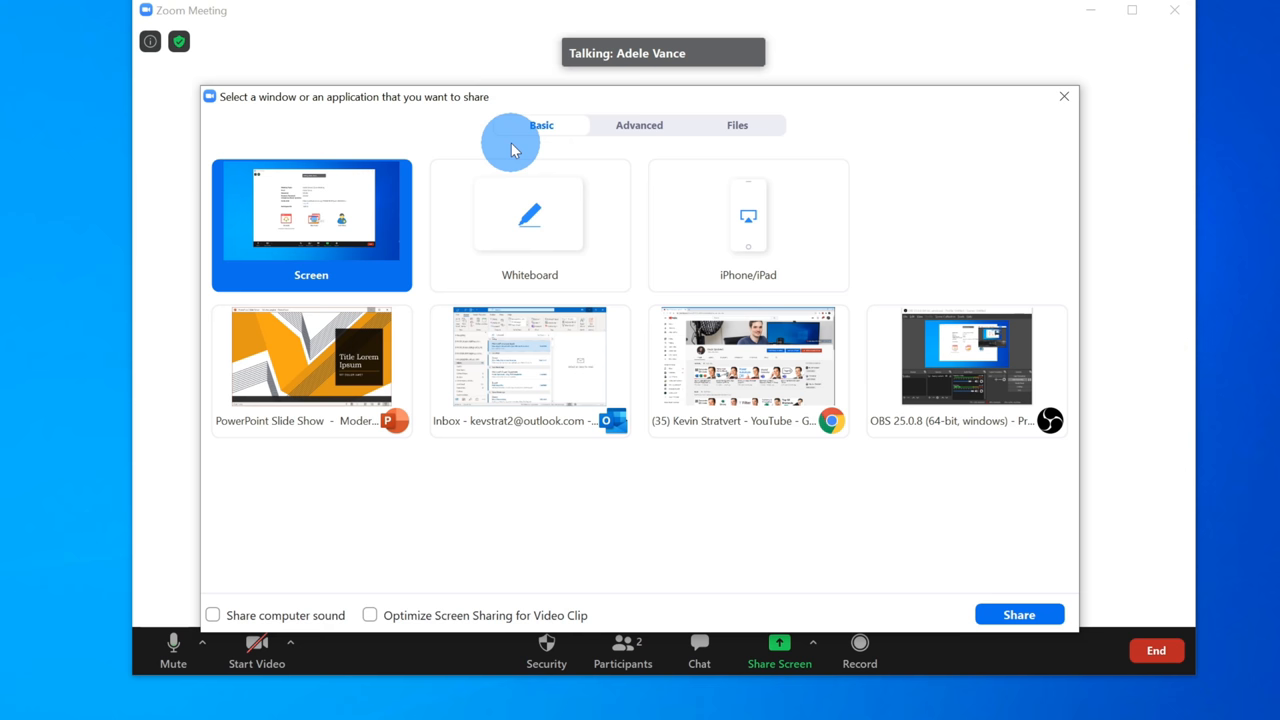
pyautogui.click(736, 124)
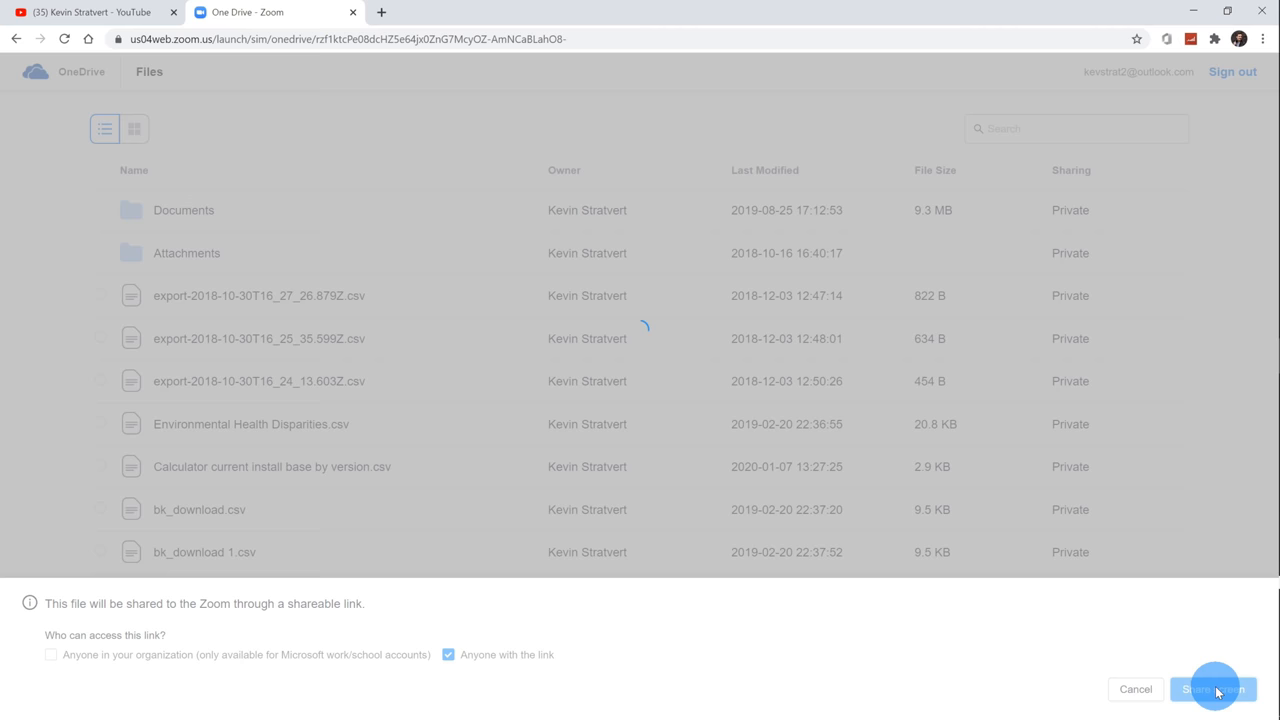
# - Confirm sharing Presentation1 from OneDrive by link so its Test file slide opens in PowerPoint for the web
pyautogui.click(1214, 688)
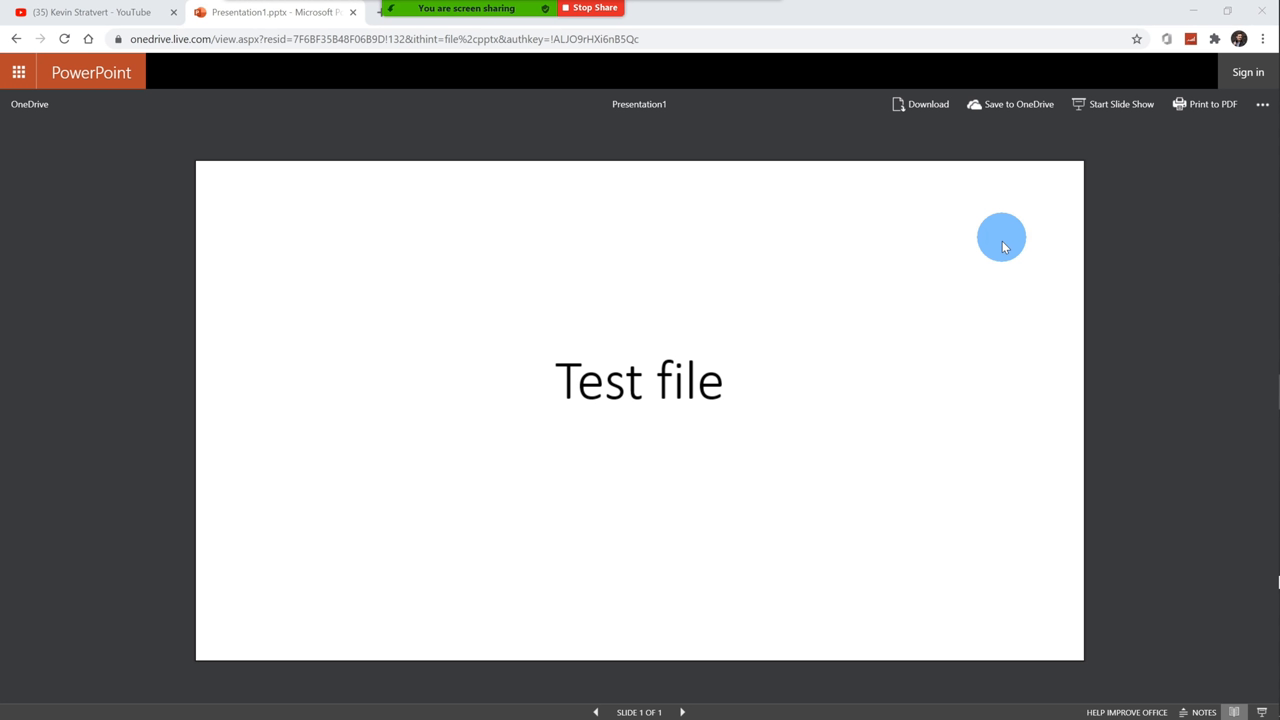
pyautogui.moveTo(754, 370)
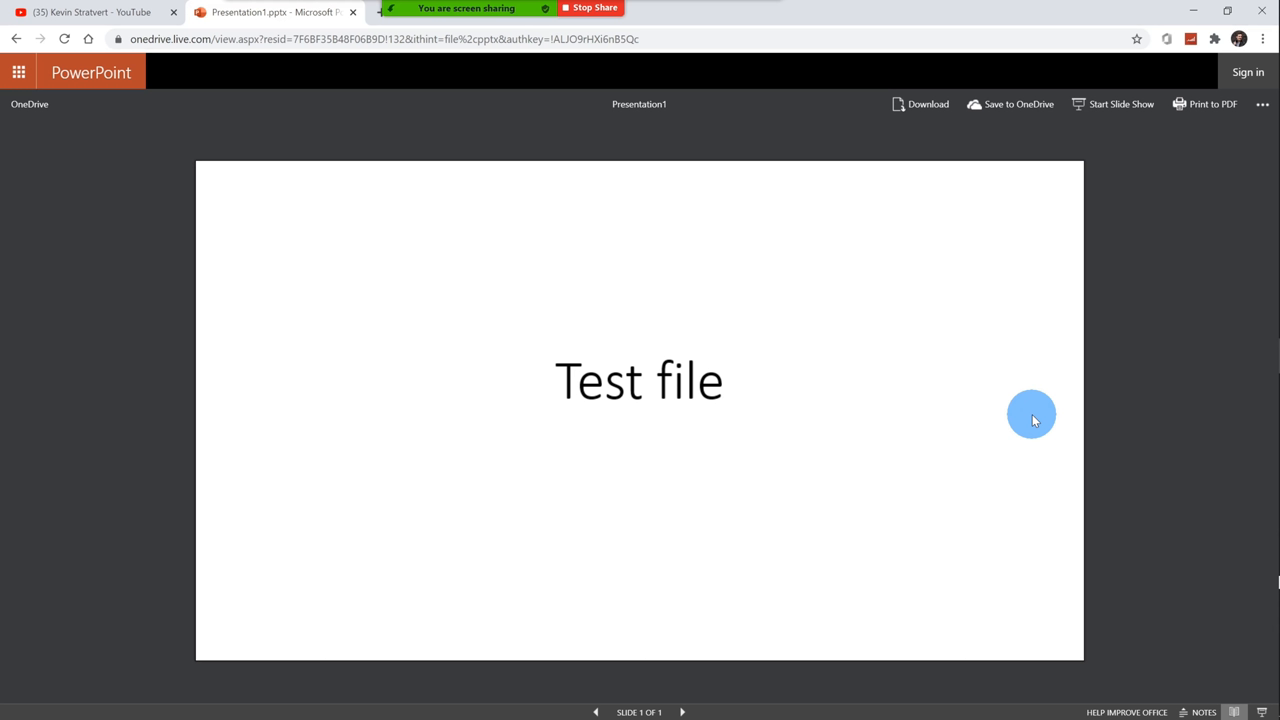
pyautogui.moveTo(1174, 356)
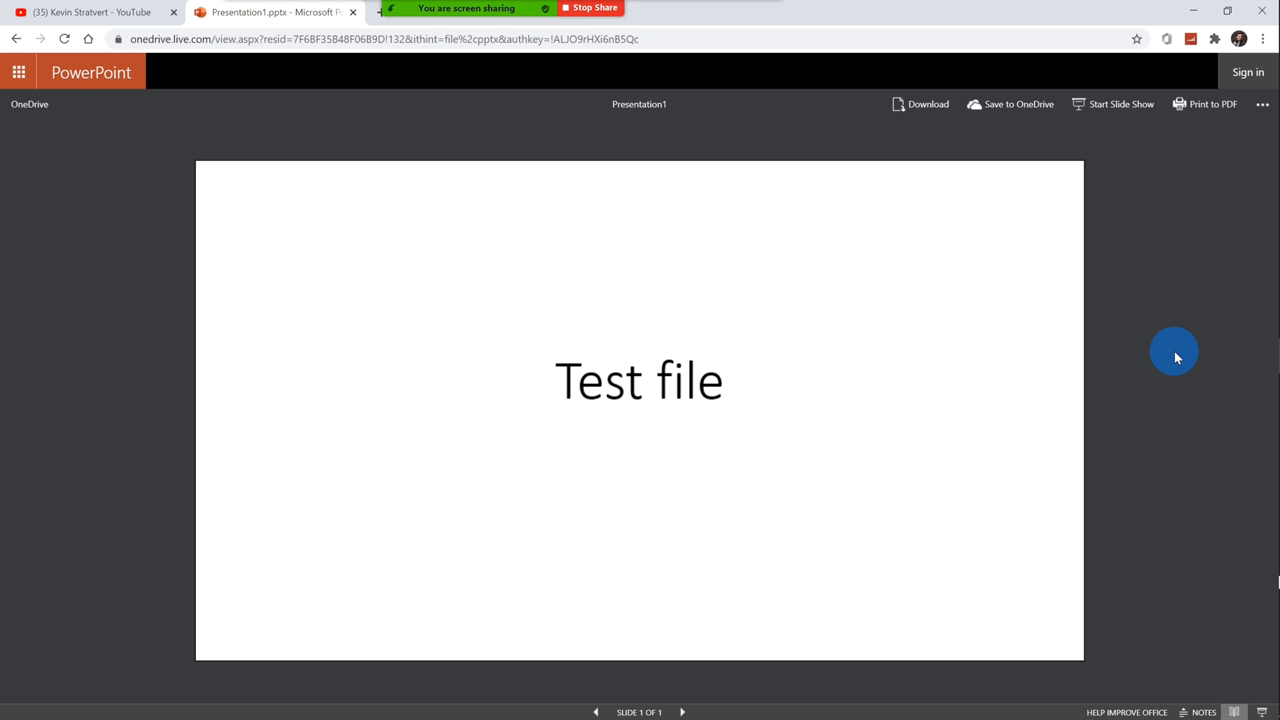